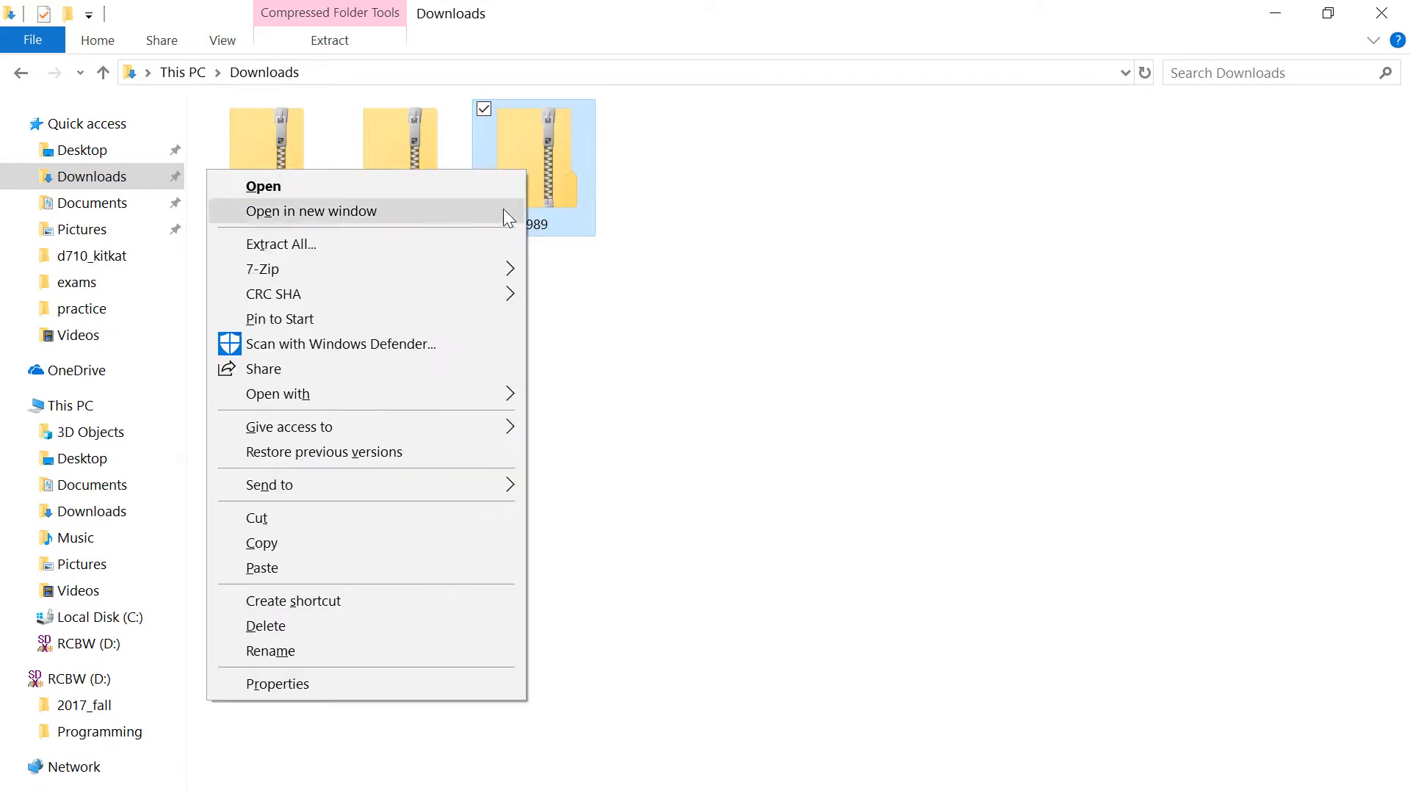
# Extract the t989 zip into a new Downloads\t989 folder via Extract All.
pyautogui.click(281, 244)
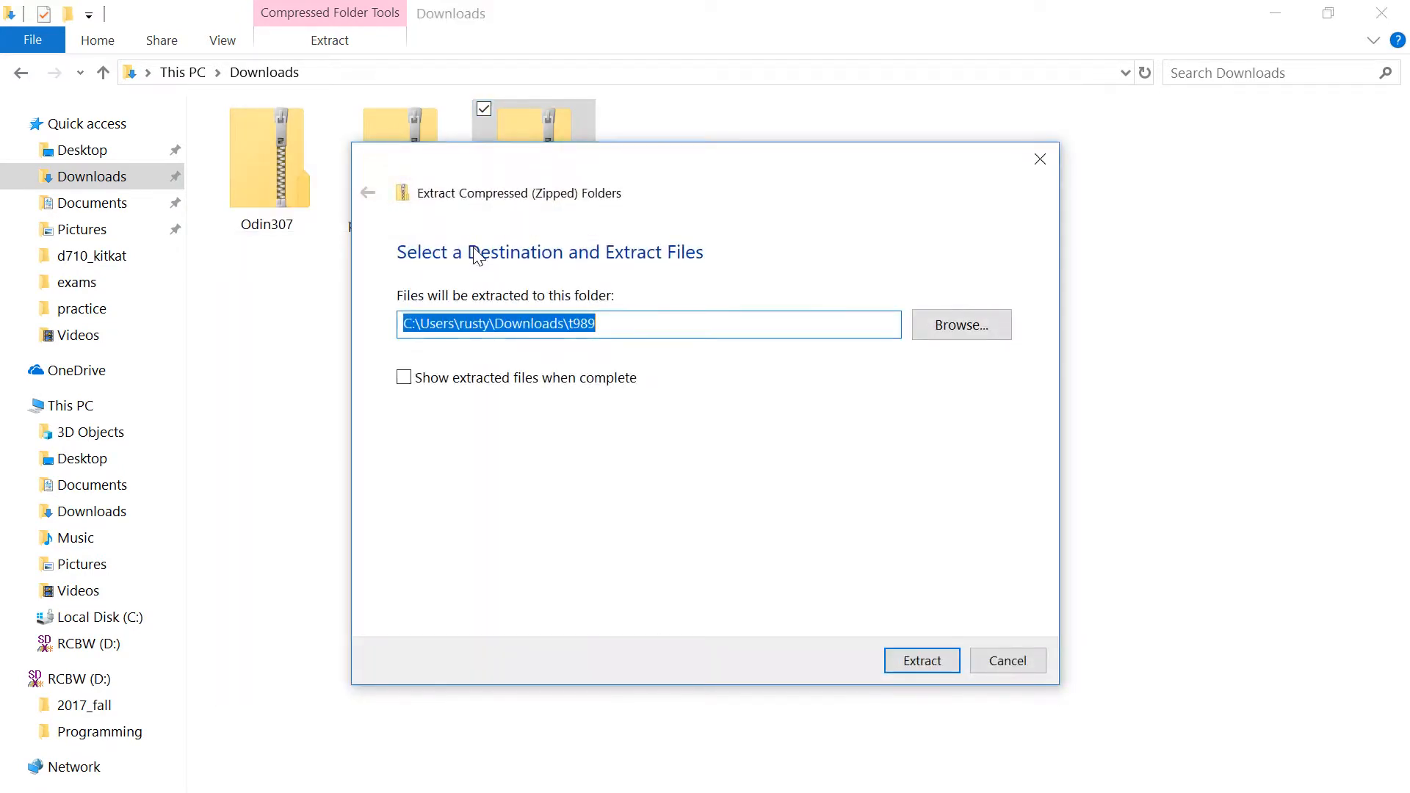
pyautogui.click(921, 661)
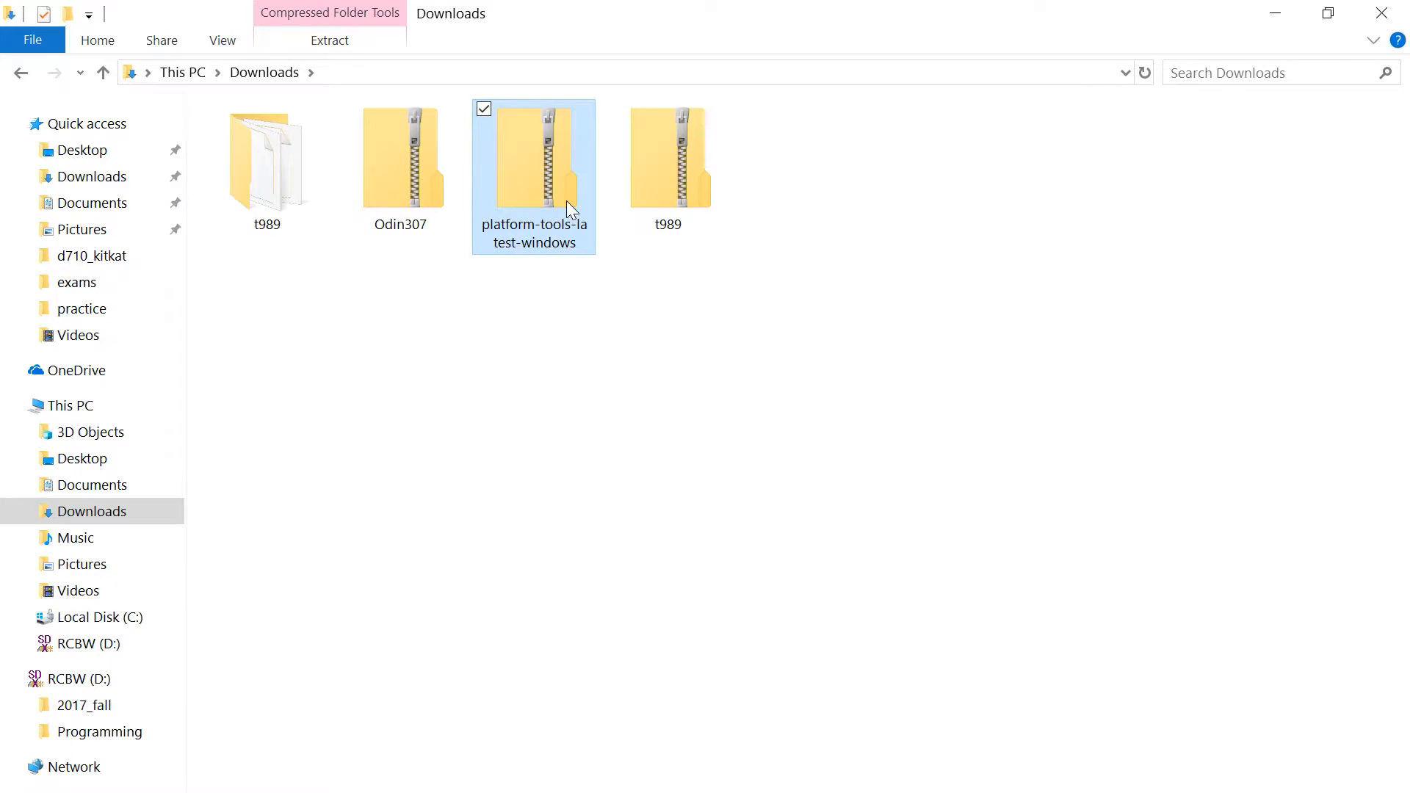
# Extract platform-tools-latest-windows into its own folder, then start Extract All on Odin307 zip.
pyautogui.click(330, 41)
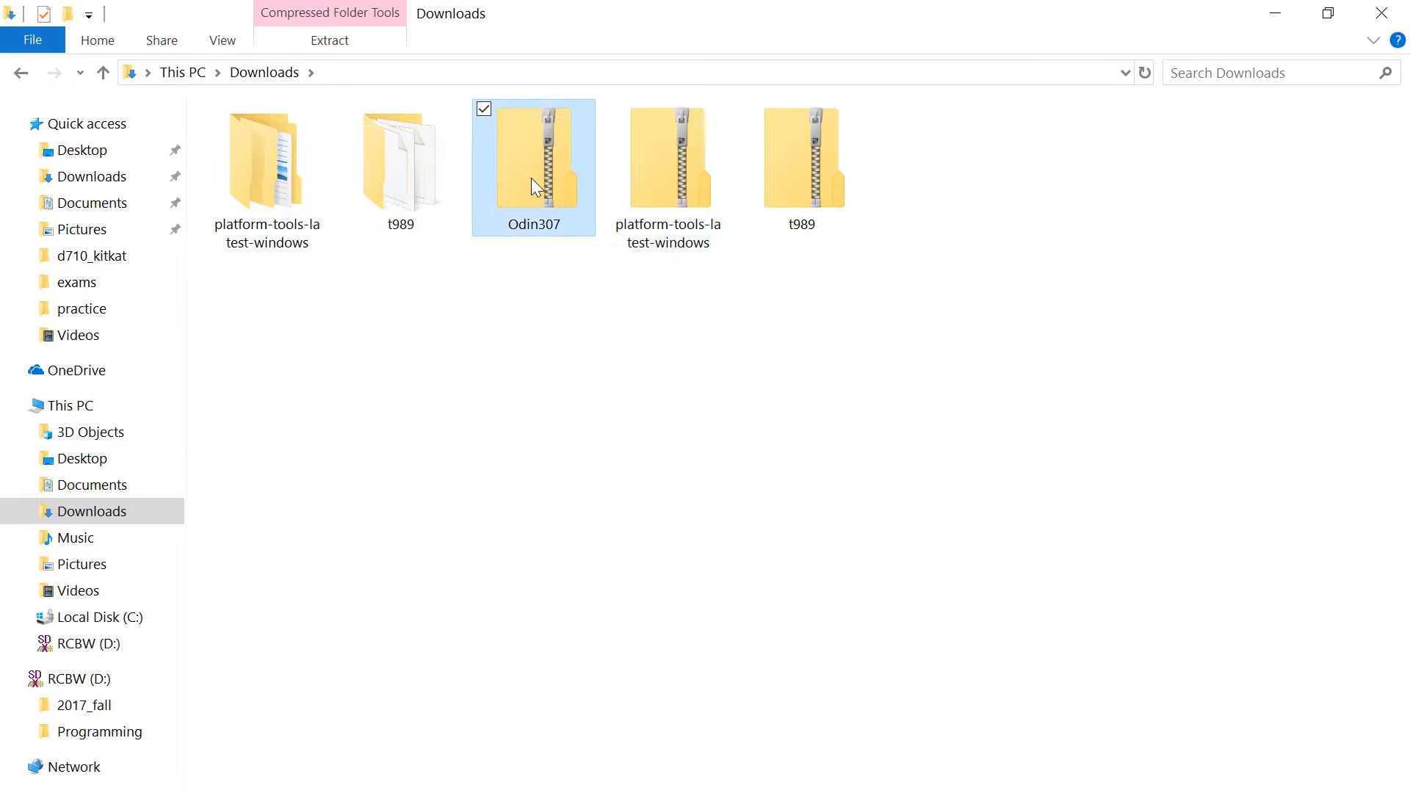
pyautogui.rightClick(532, 166)
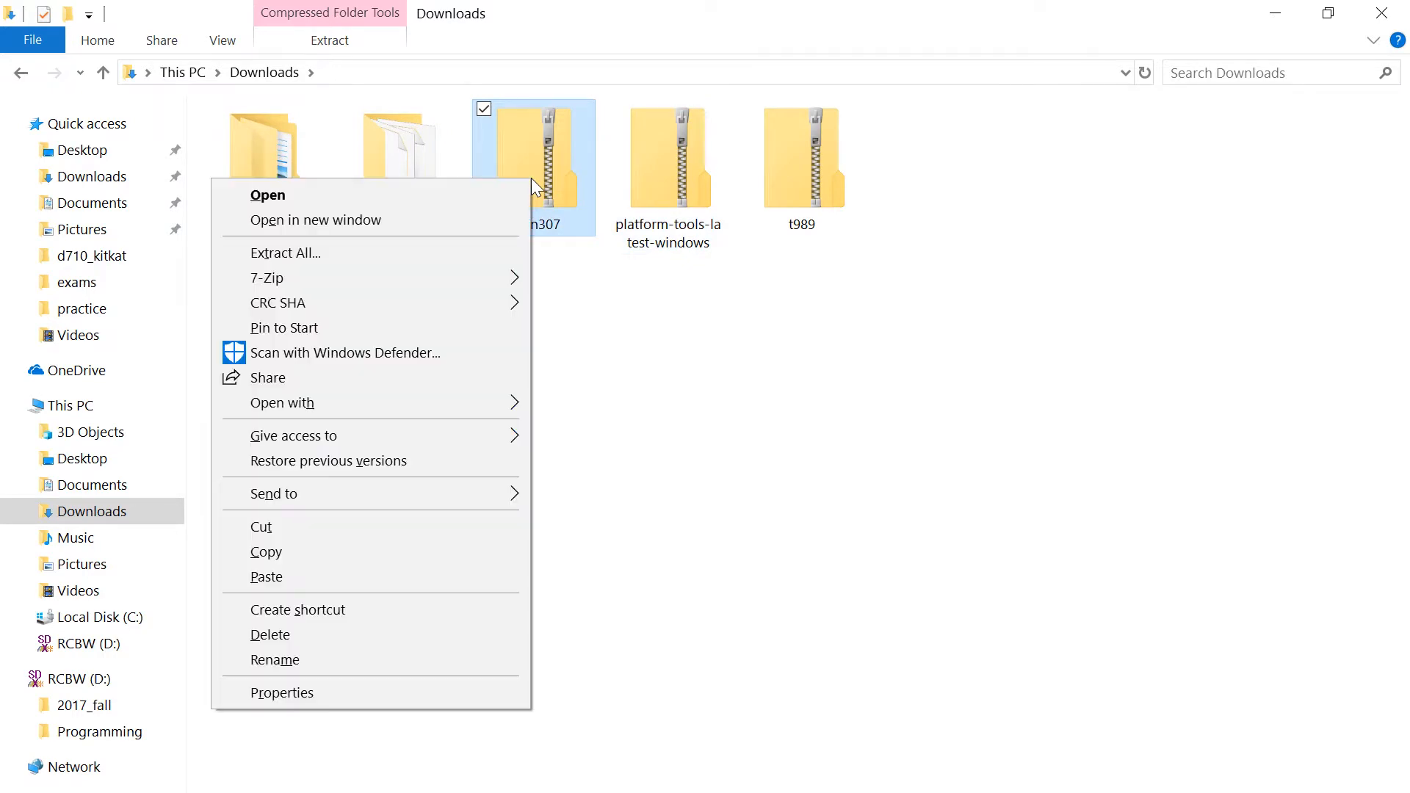
pyautogui.click(285, 253)
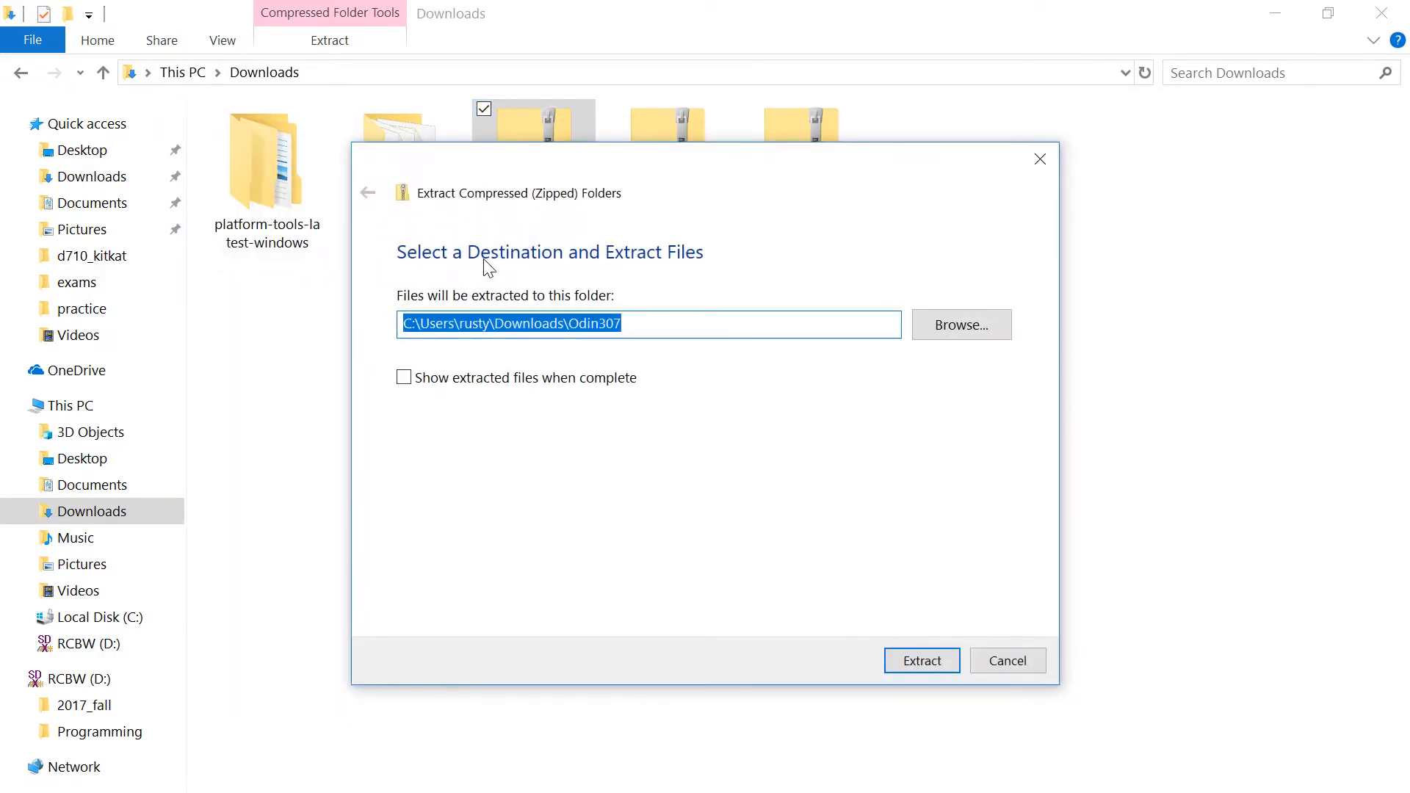